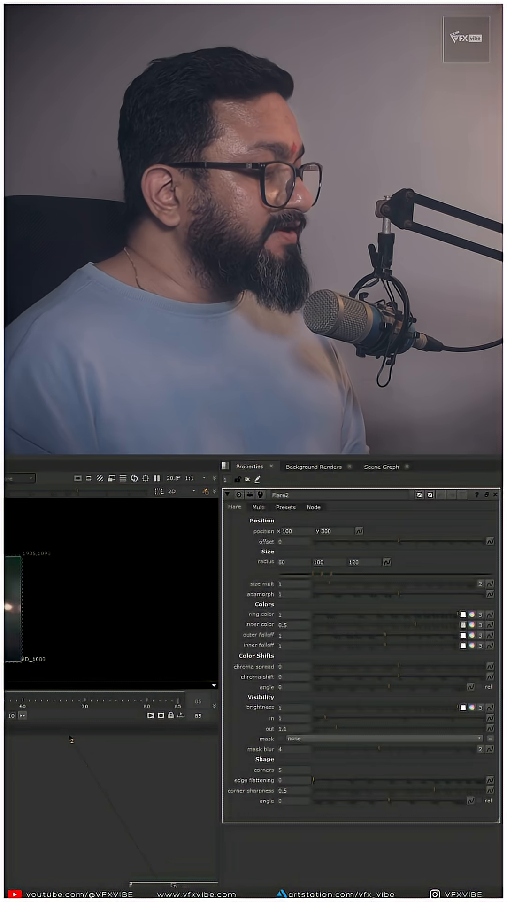
# Step: Show Flare2's Multi settings for the six repeated flares with varied size, hue, brightness and visibility
pyautogui.click(285, 506)
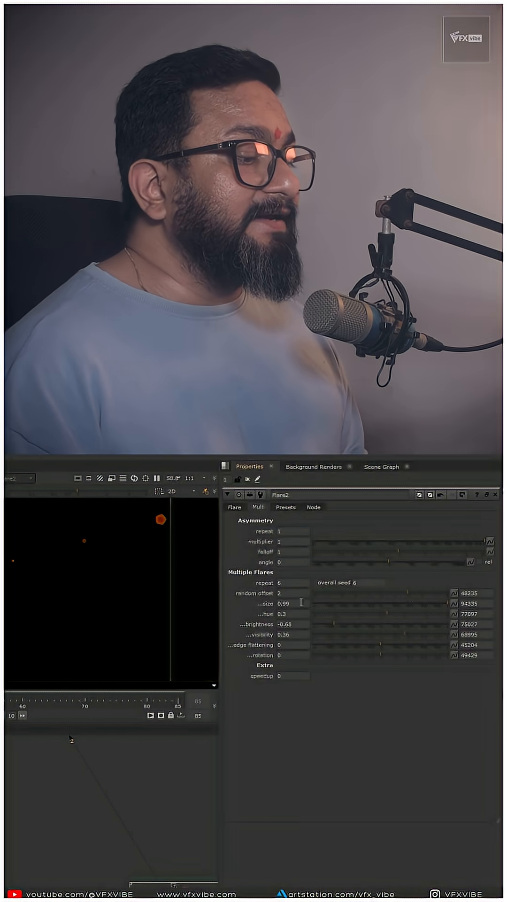
# Step: Add Noise and Copy nodes, mapping rgba.red to forward.u and choosing rgba.green as the second channel
pyautogui.click(234, 507)
pyautogui.write('noise')
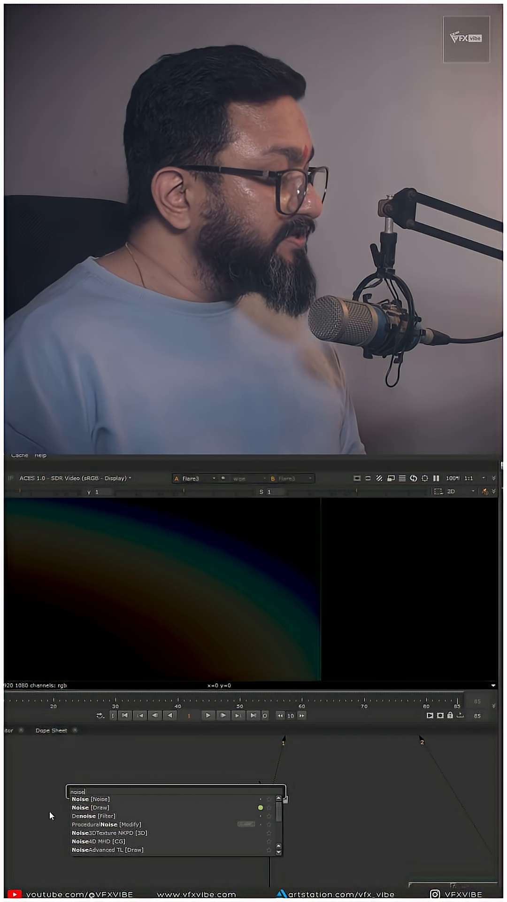
pyautogui.click(83, 798)
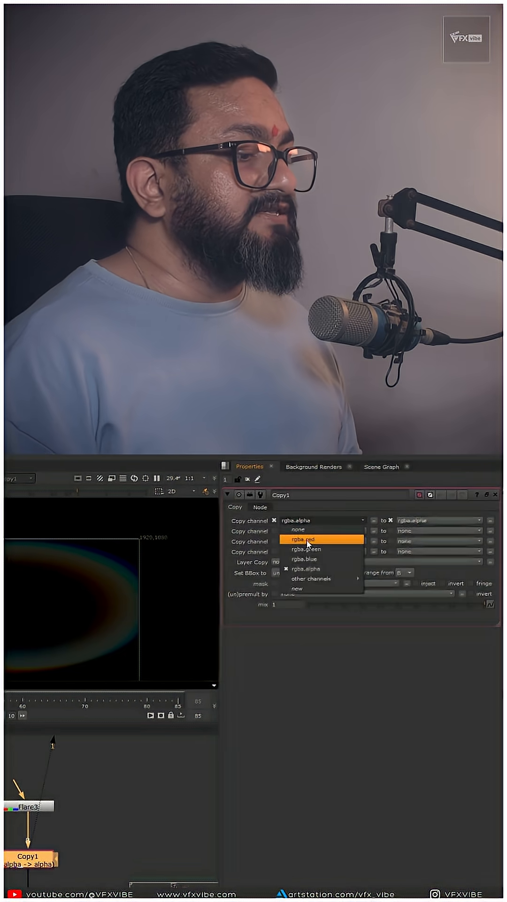
pyautogui.click(306, 540)
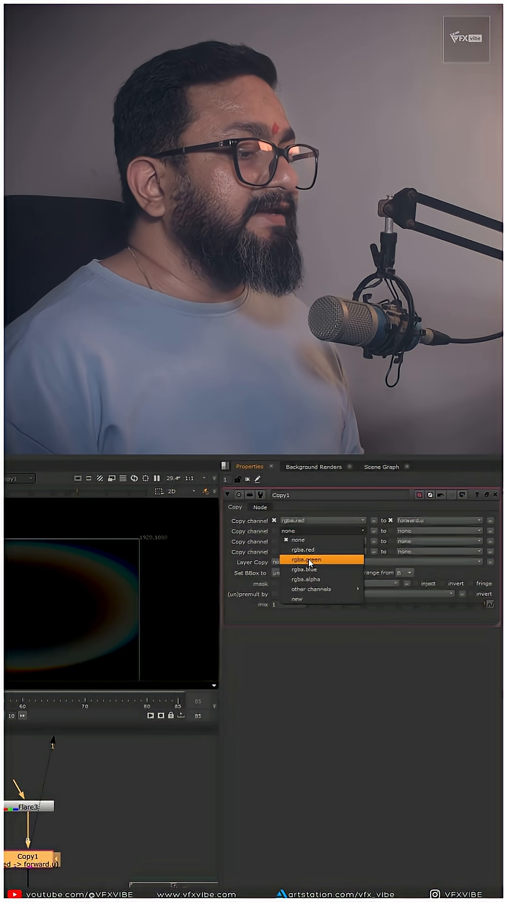